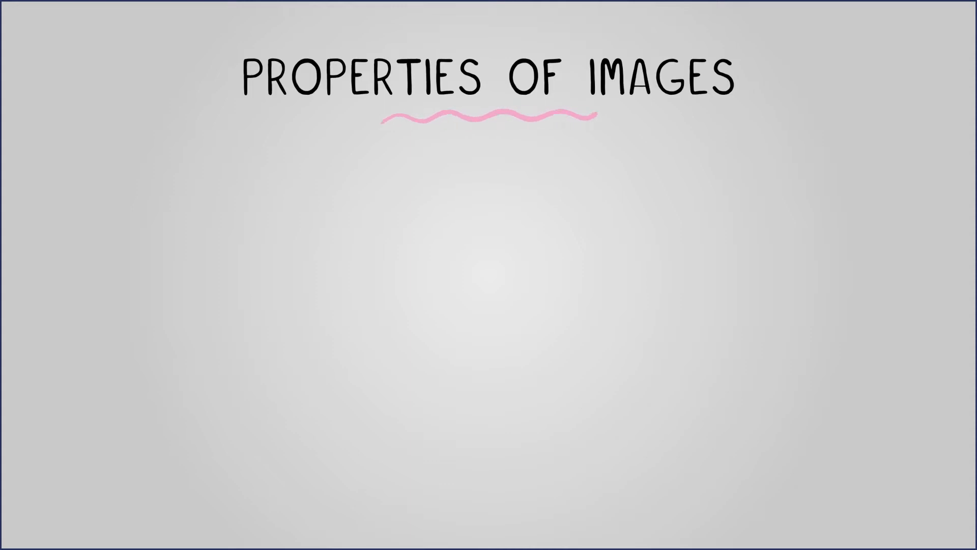
text(DPI - DOTS PER INCH)
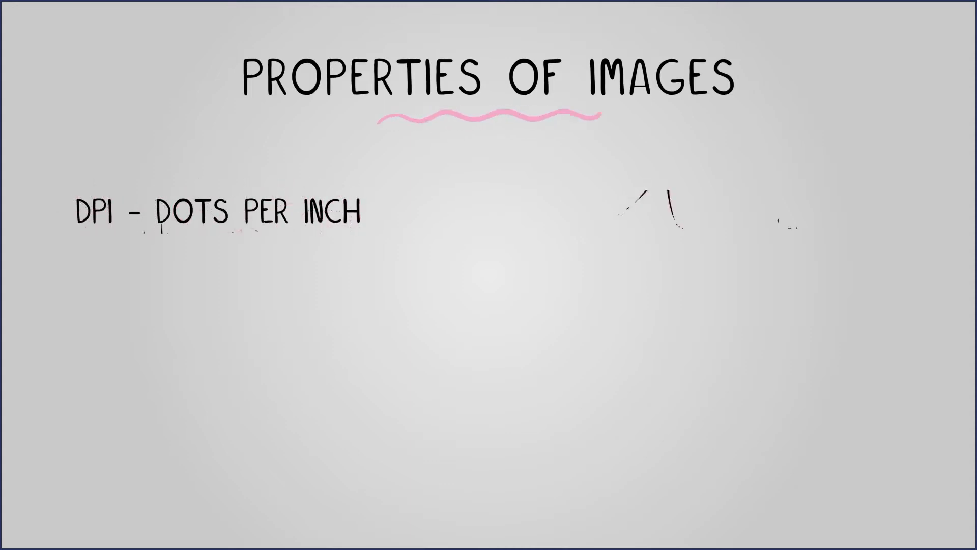
text(PPI - PIXELS PER INCH)
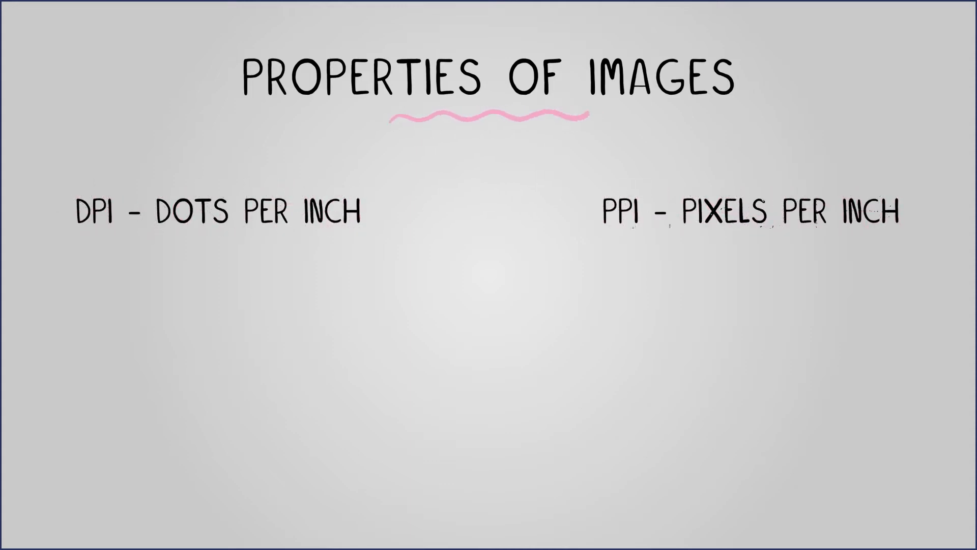